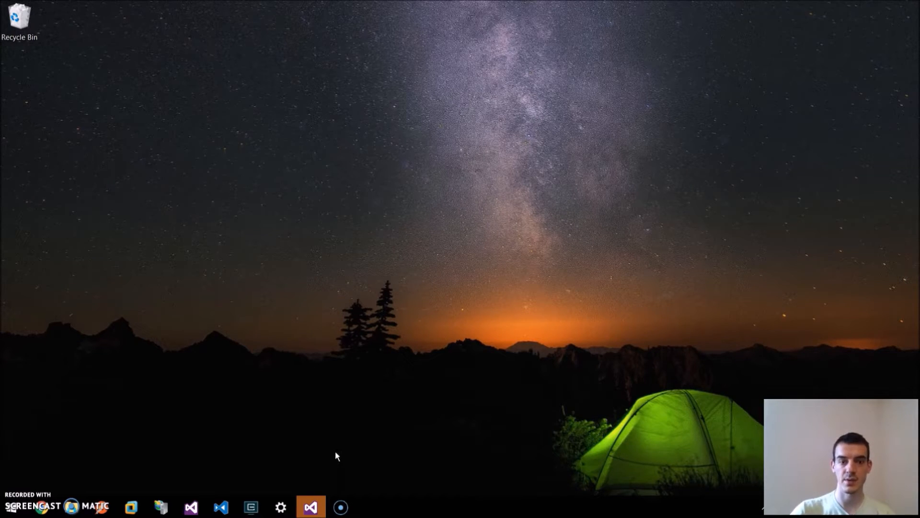
pyautogui.moveTo(377, 429)
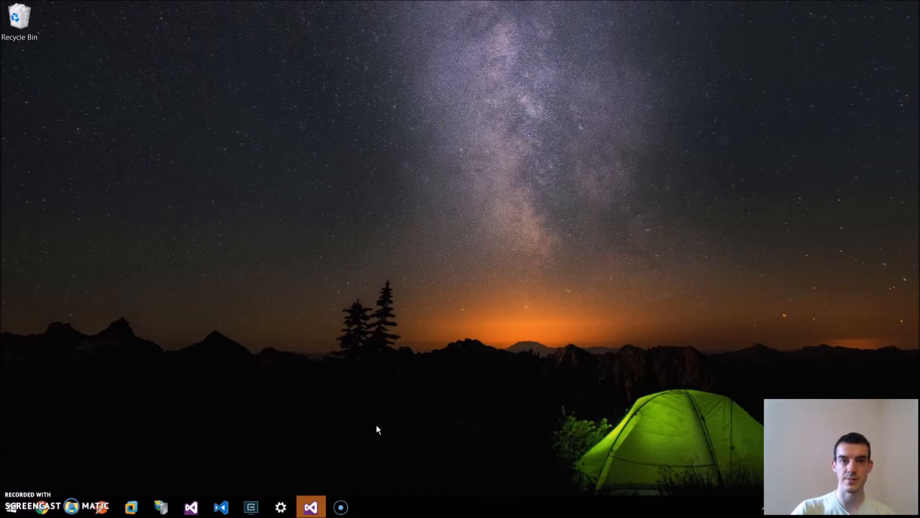
pyautogui.moveTo(399, 449)
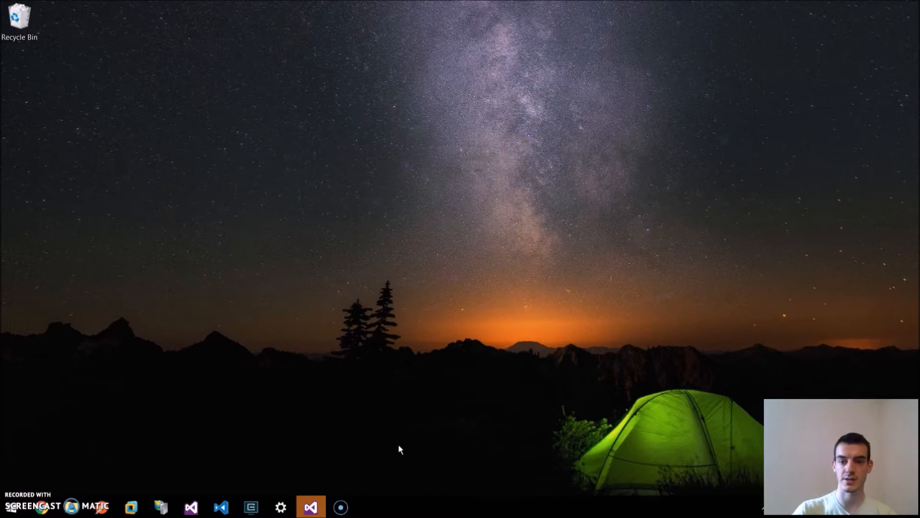
pyautogui.moveTo(478, 382)
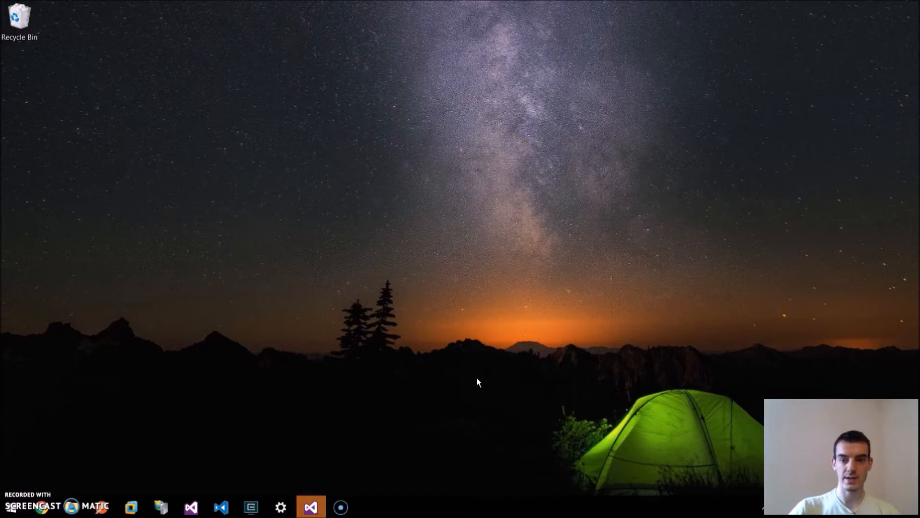
pyautogui.moveTo(229, 483)
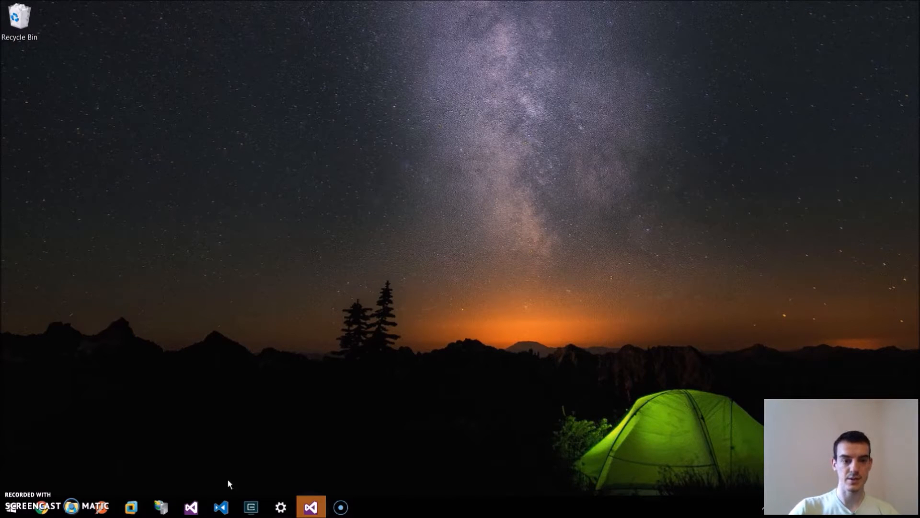
# Launch Visual Studio setup, keep it running, and check Universal Windows tools and Apache Cordova features.
pyautogui.click(280, 506)
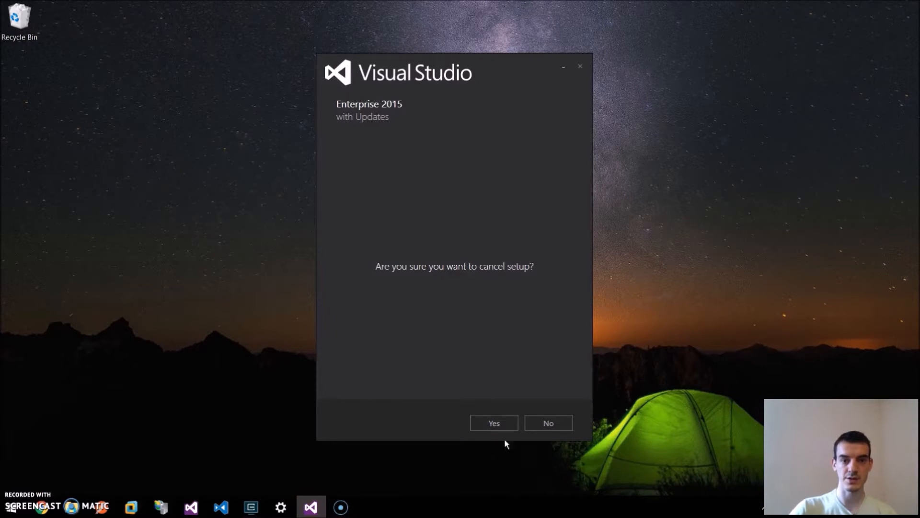
pyautogui.click(547, 423)
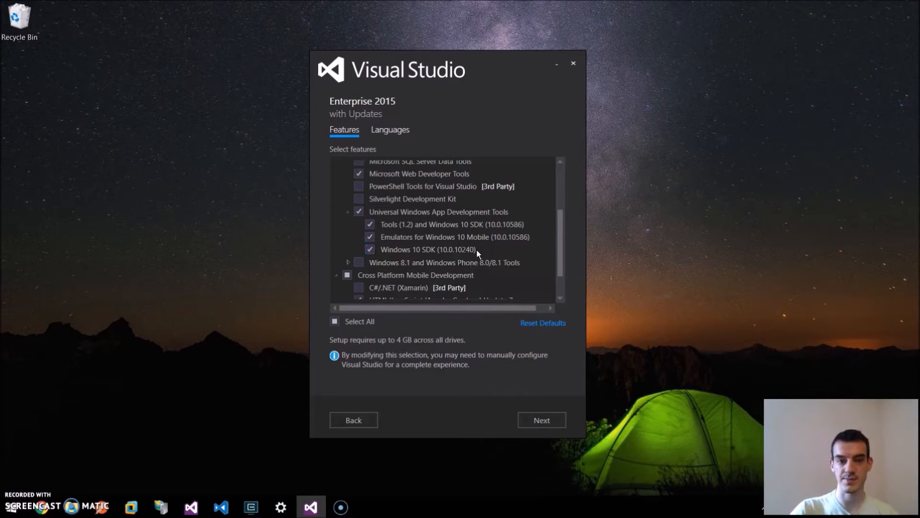
pyautogui.scroll(-3)
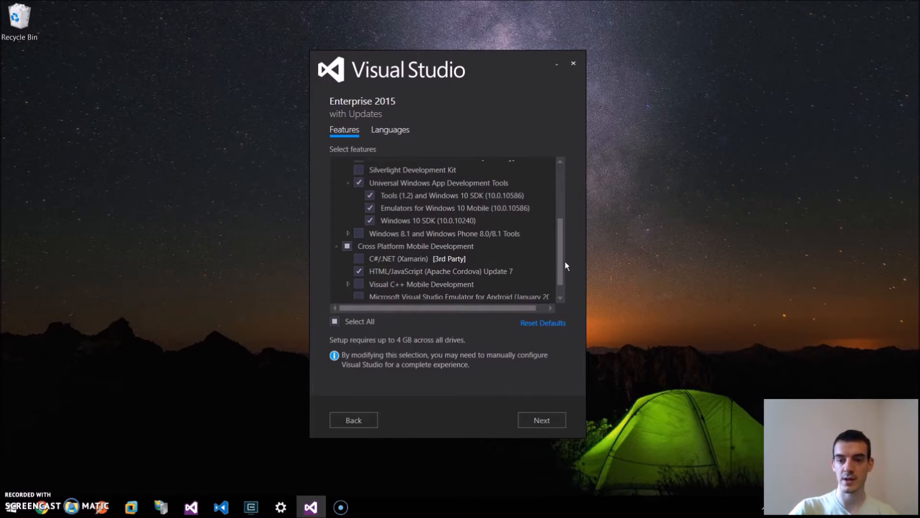
pyautogui.moveTo(495, 255)
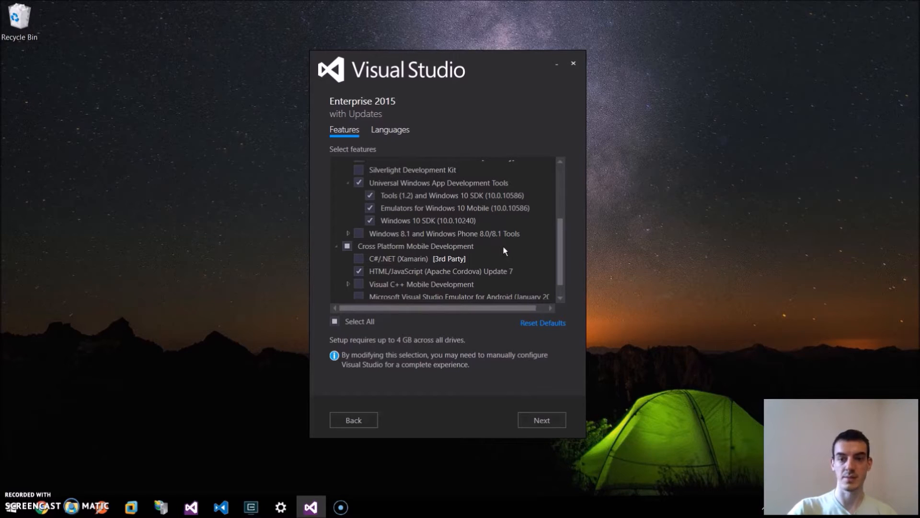
pyautogui.moveTo(530, 253)
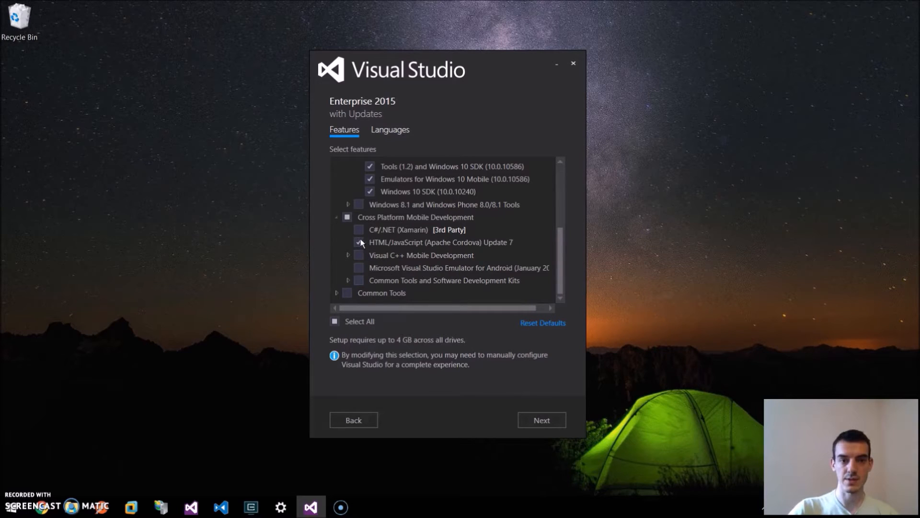
pyautogui.click(359, 241)
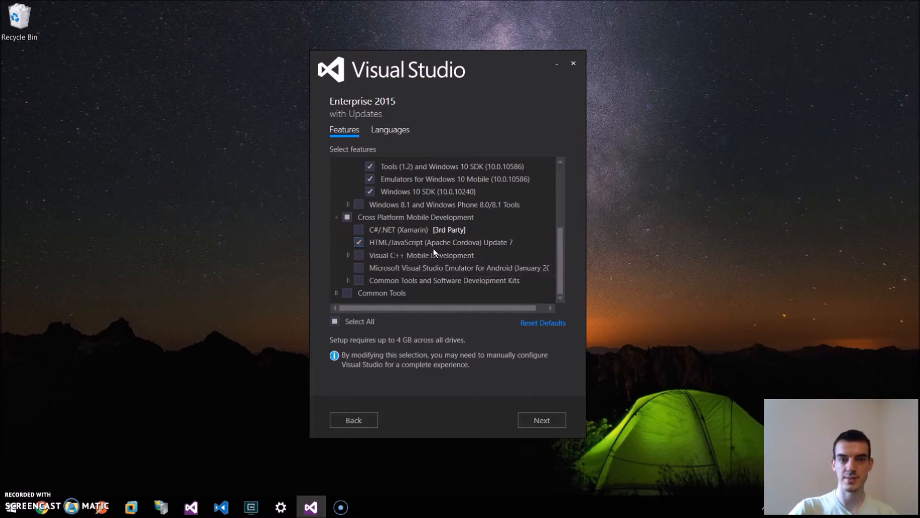
pyautogui.moveTo(600, 402)
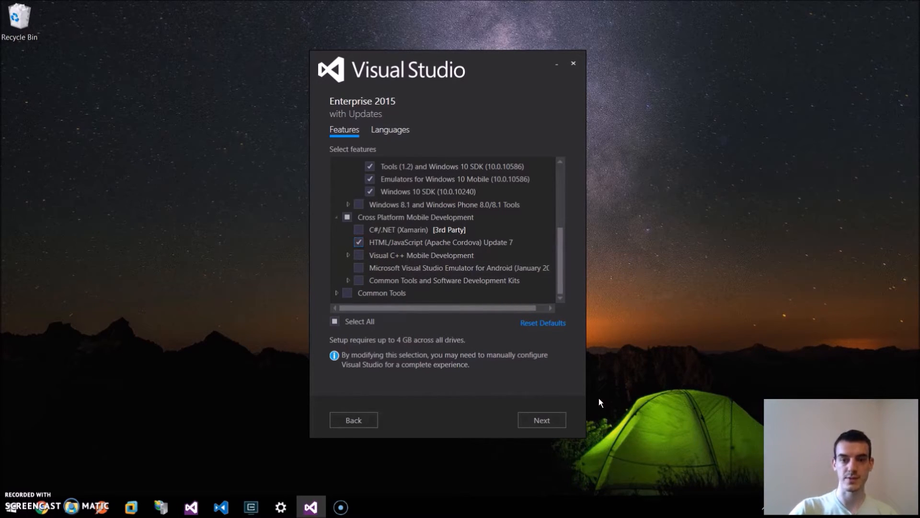
pyautogui.moveTo(578, 80)
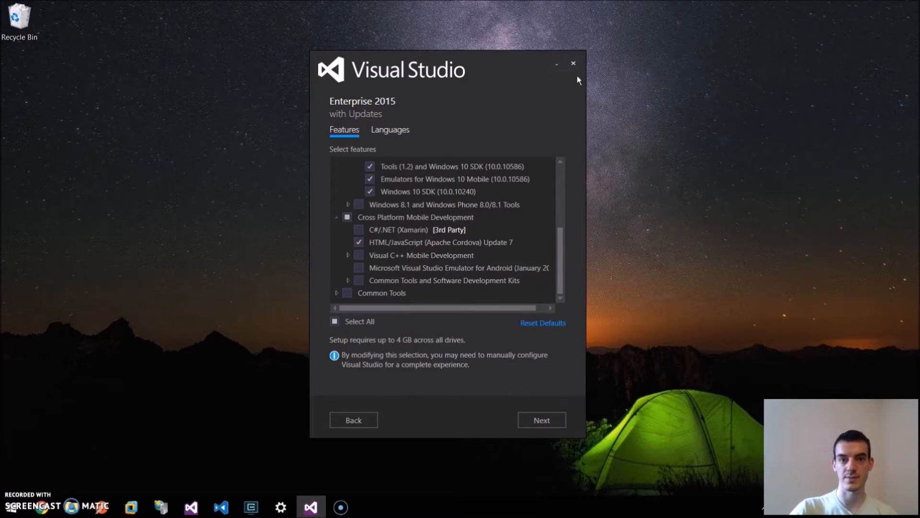
# In cmder, git clone the jamzi/instagram repo, cd into instagram and run npm install.
pyautogui.click(573, 63)
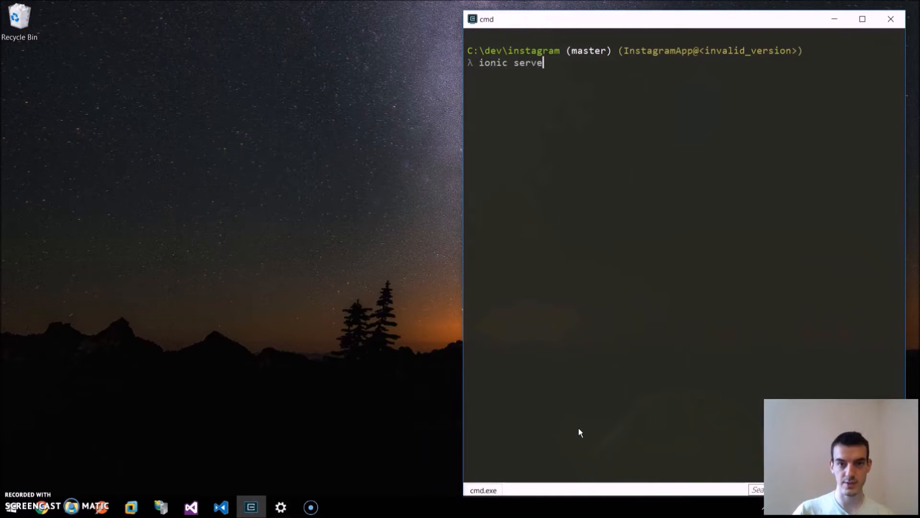
pyautogui.write('git clone https://github.com/jamzi/instagram.git')
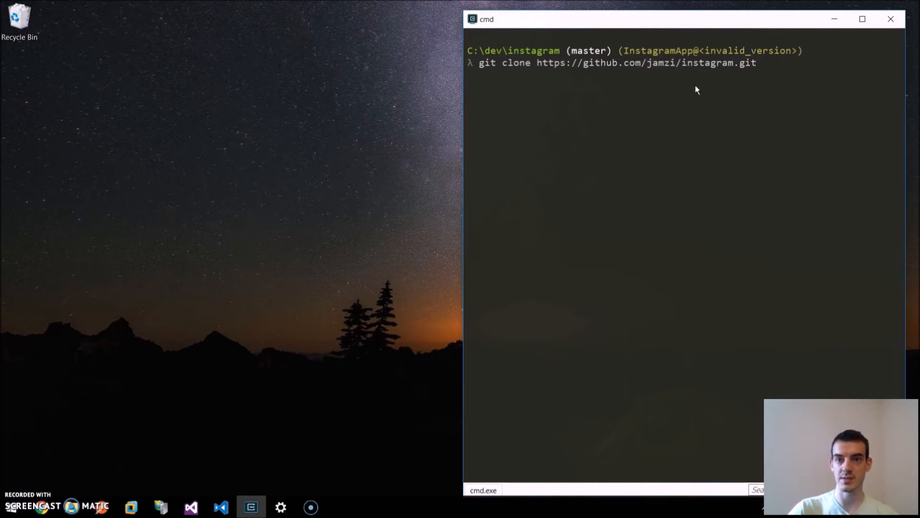
pyautogui.moveTo(717, 88)
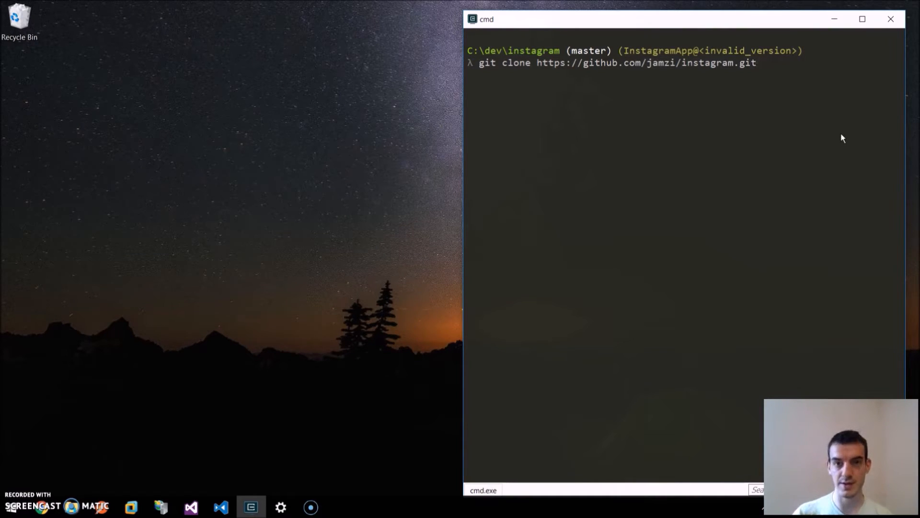
pyautogui.write('cd instagram\\')
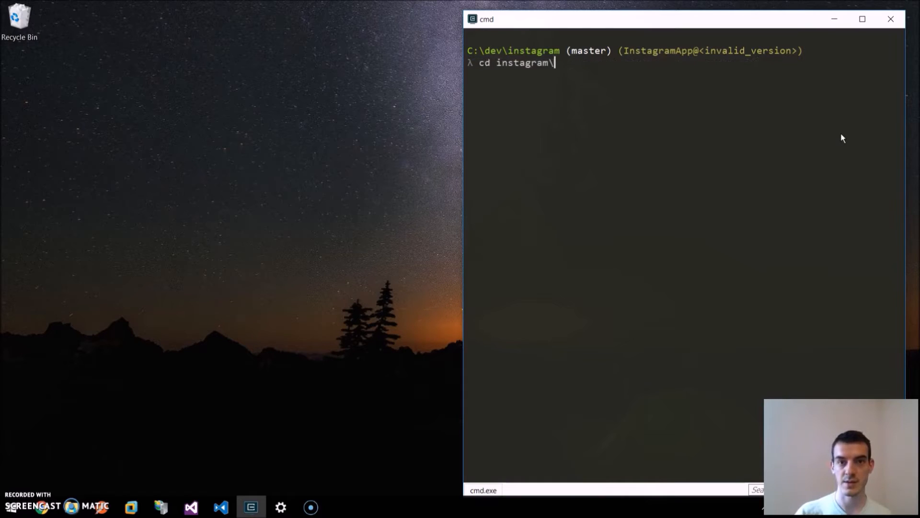
pyautogui.write('npm install')
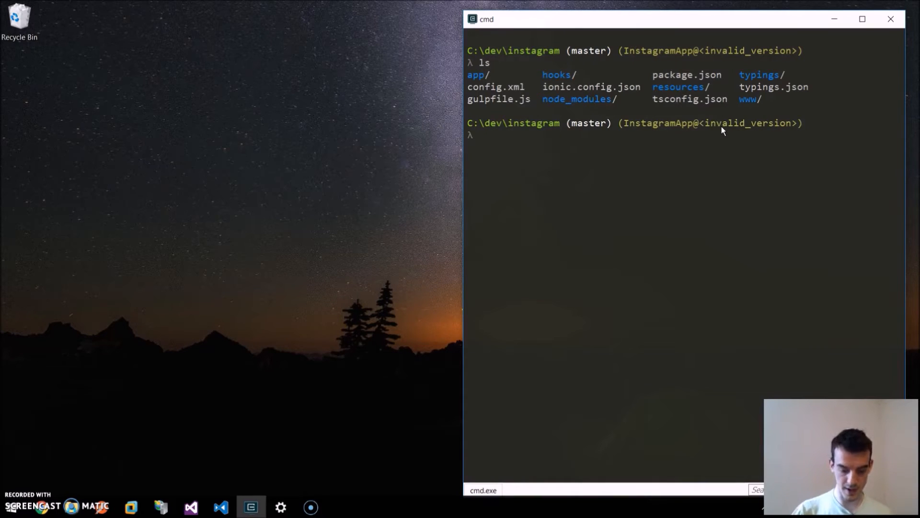
# Add the windows platform with ionic, then run `code .` to open the folder in VS Code.
pyautogui.write('ionic platform add wind')
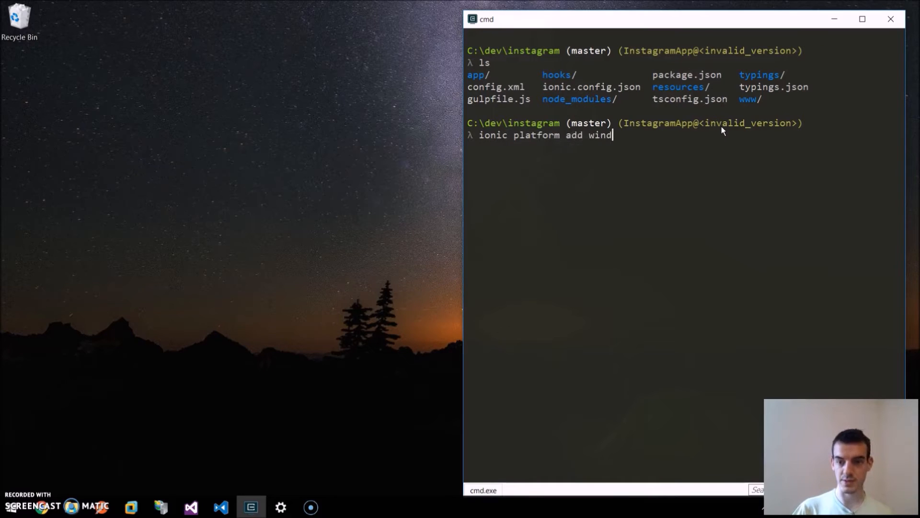
pyautogui.write('ows')
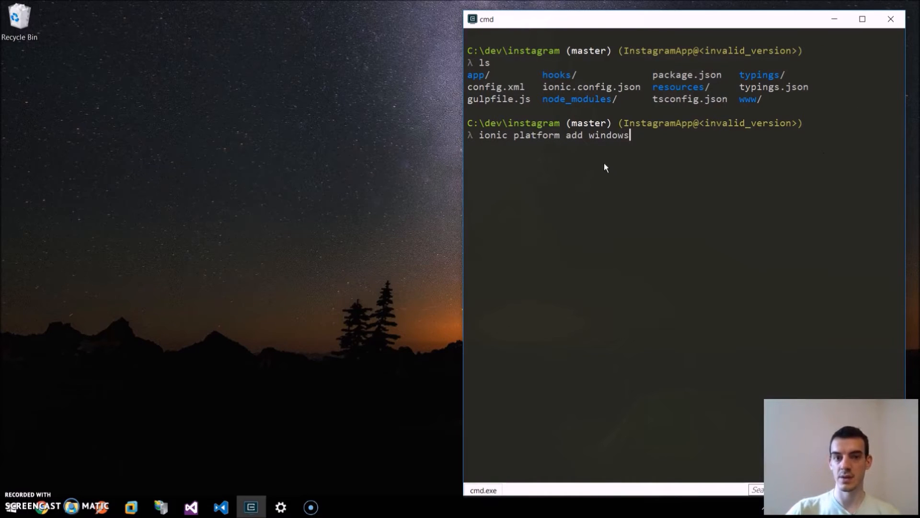
pyautogui.moveTo(757, 177)
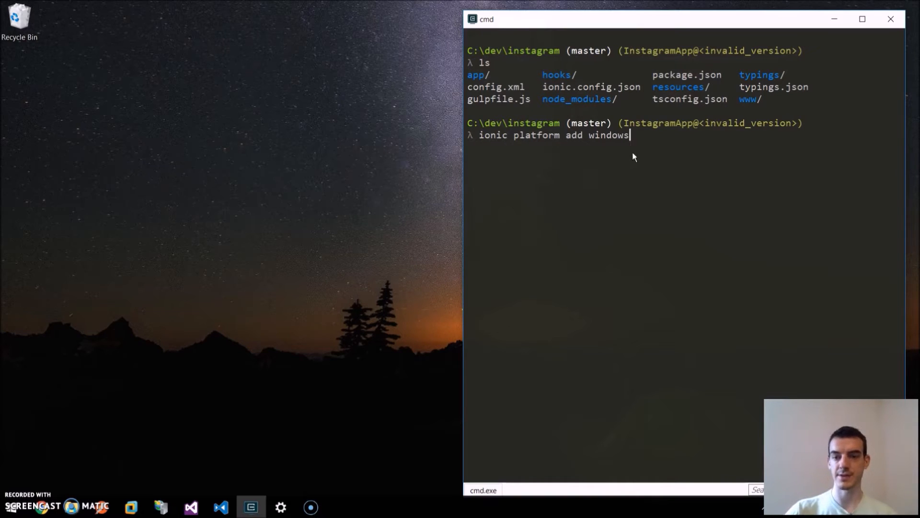
pyautogui.moveTo(540, 146)
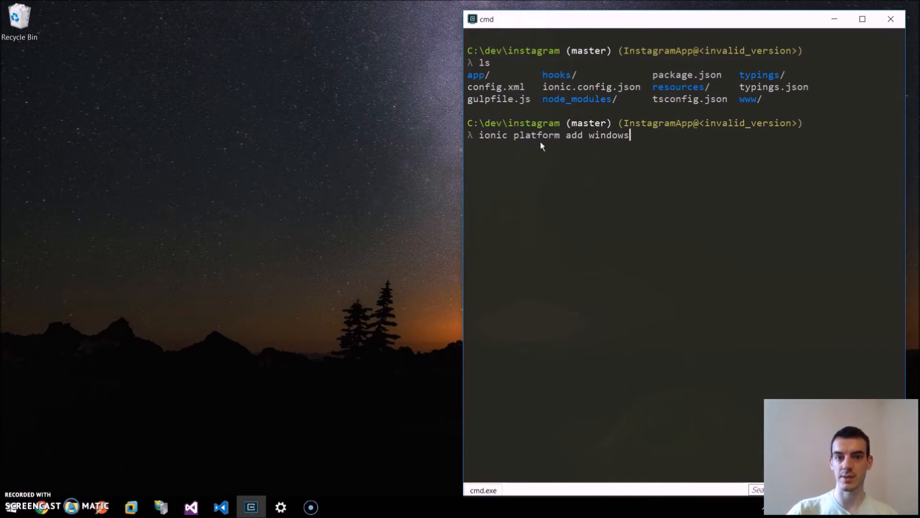
pyautogui.moveTo(721, 180)
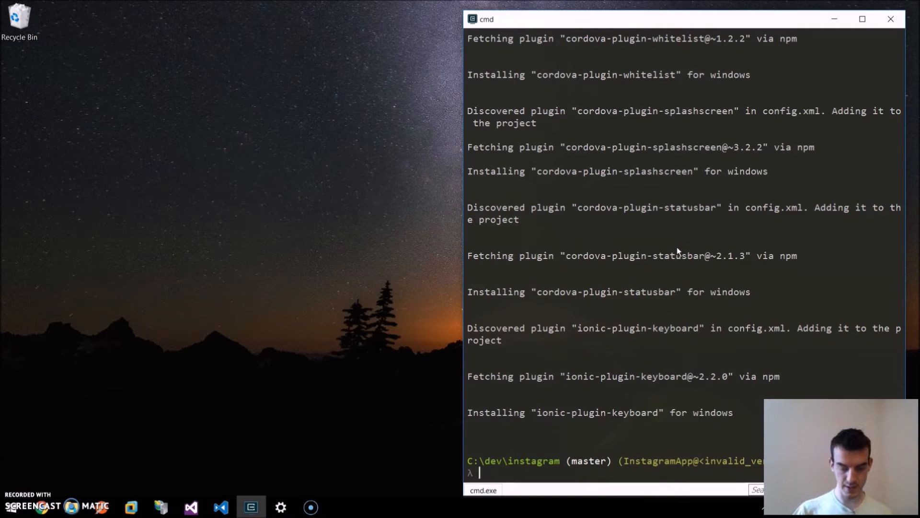
pyautogui.write('code .')
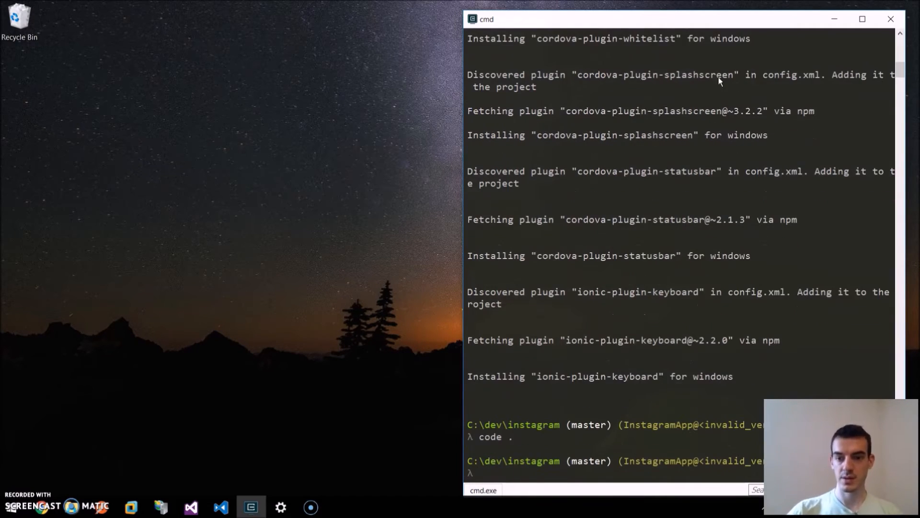
# Switch to VS Code and open config.xml from the Explorer sidebar.
pyautogui.click(221, 507)
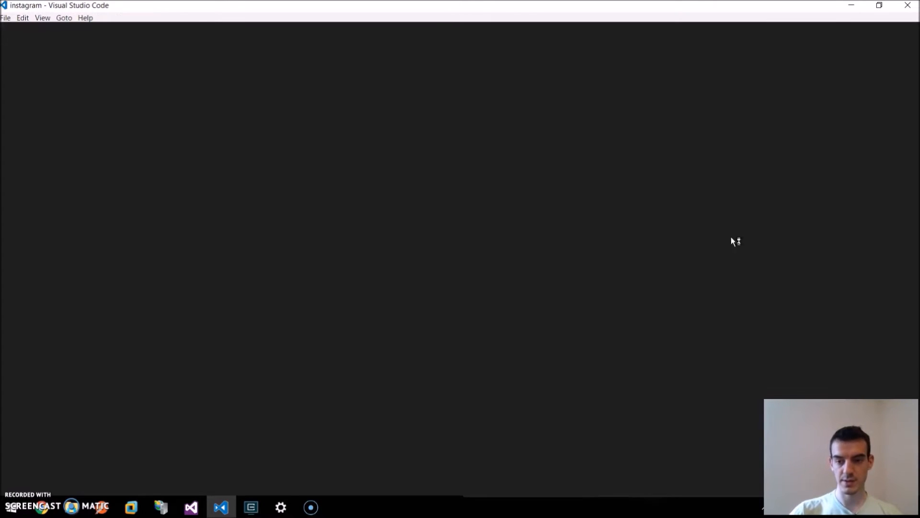
pyautogui.click(9, 36)
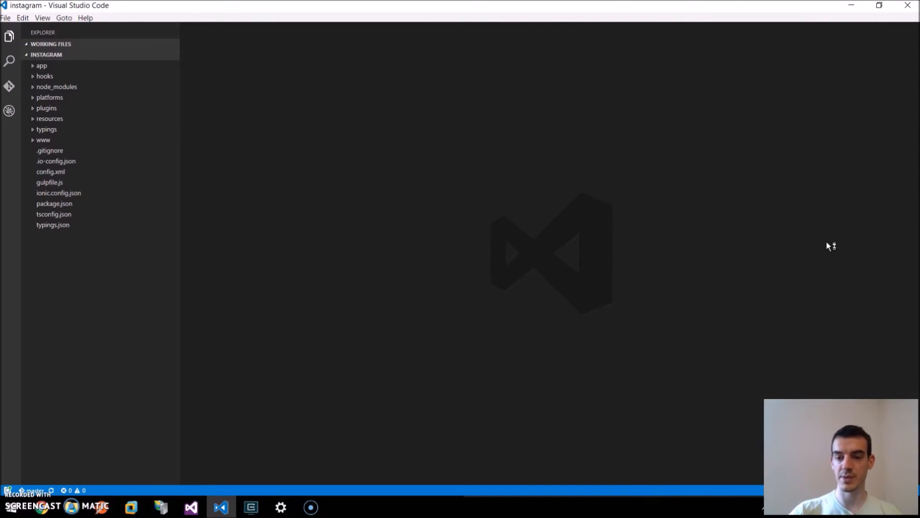
pyautogui.moveTo(326, 95)
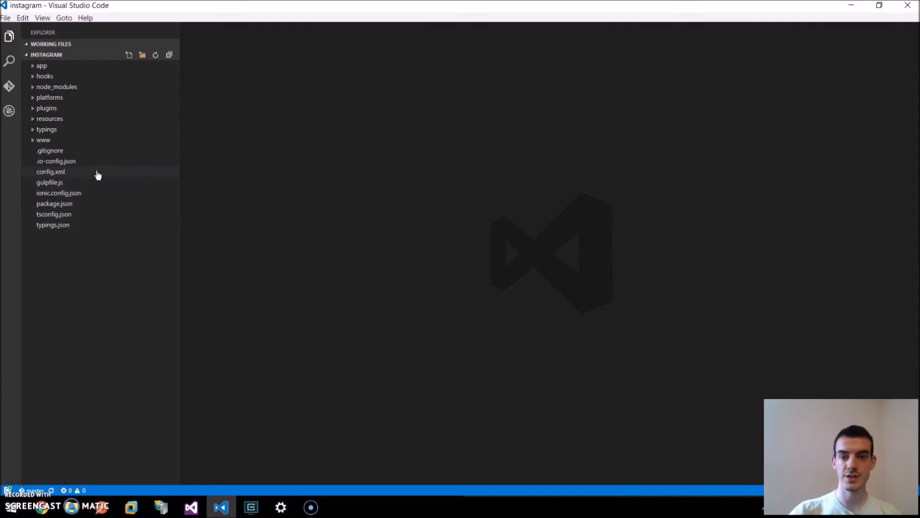
pyautogui.click(51, 171)
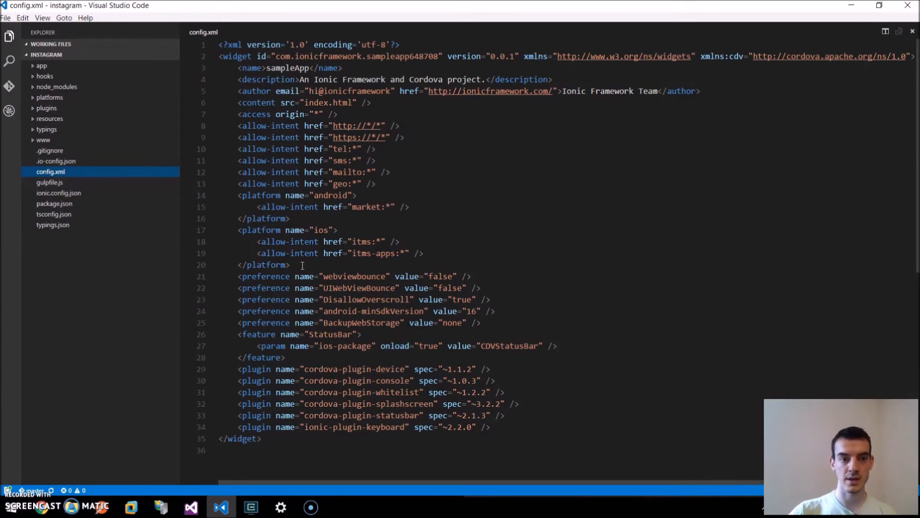
# Add a windows platform block to config.xml with windows-target-version preference set to 10.0.
pyautogui.press('enter')
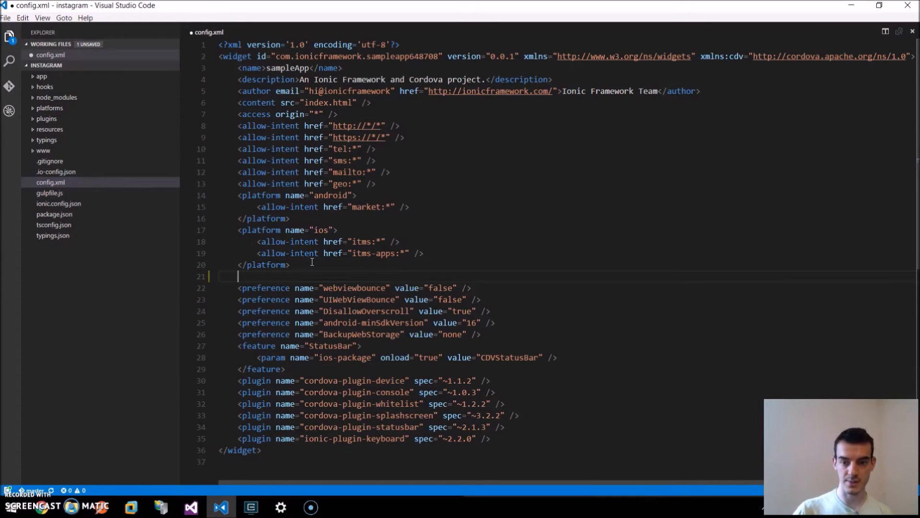
pyautogui.write('<pl>')
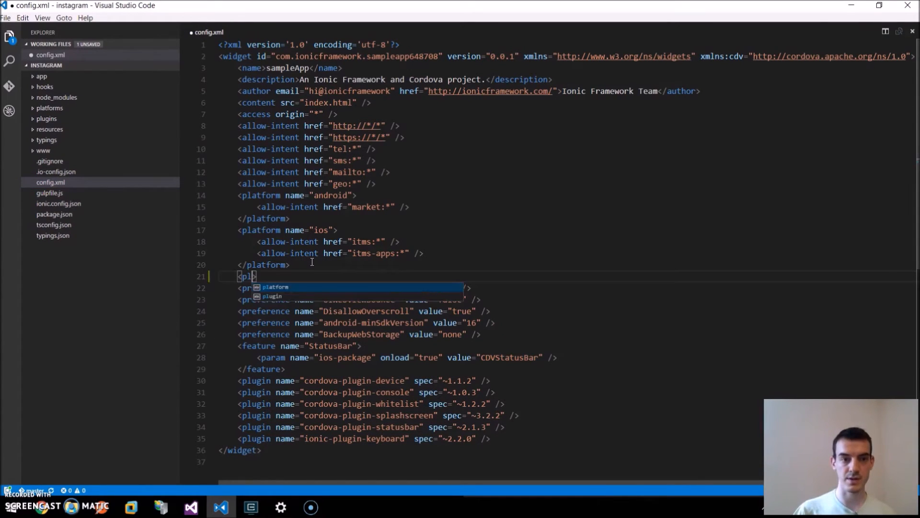
pyautogui.write('atform')
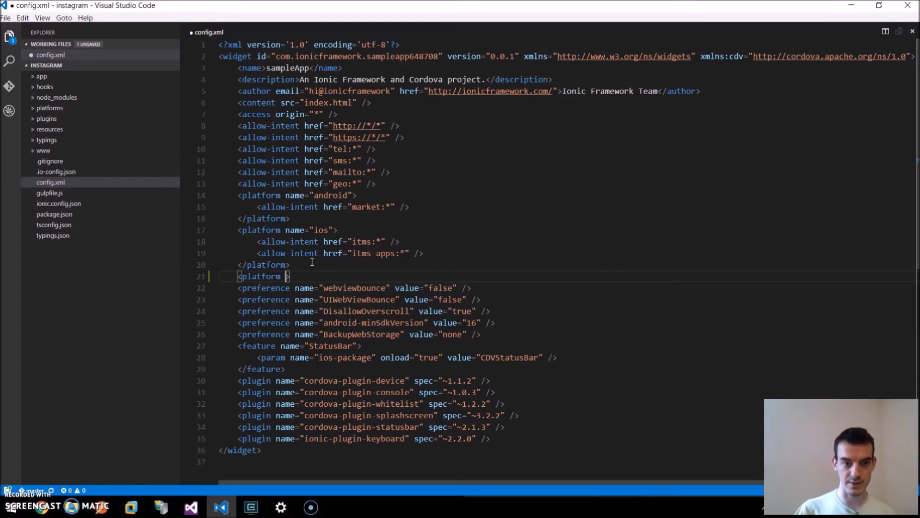
pyautogui.write('name="windows">')
pyautogui.write('</')
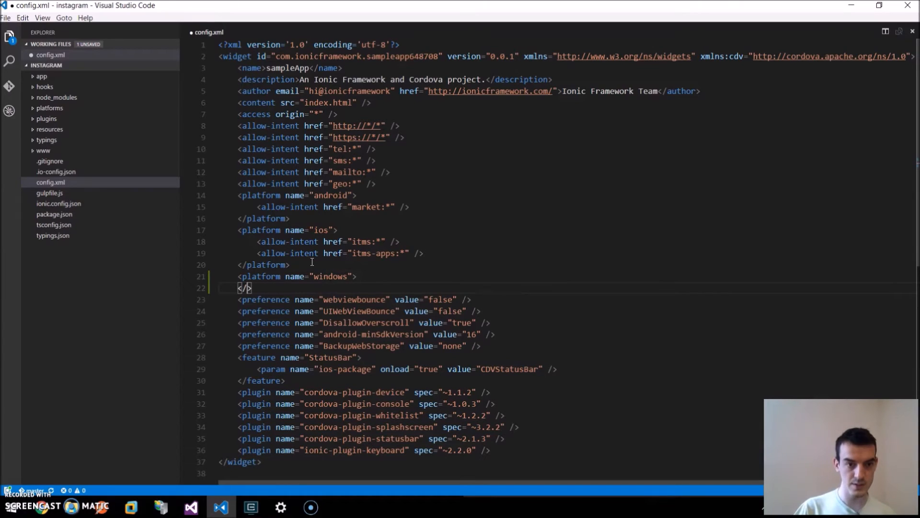
pyautogui.write('platform>')
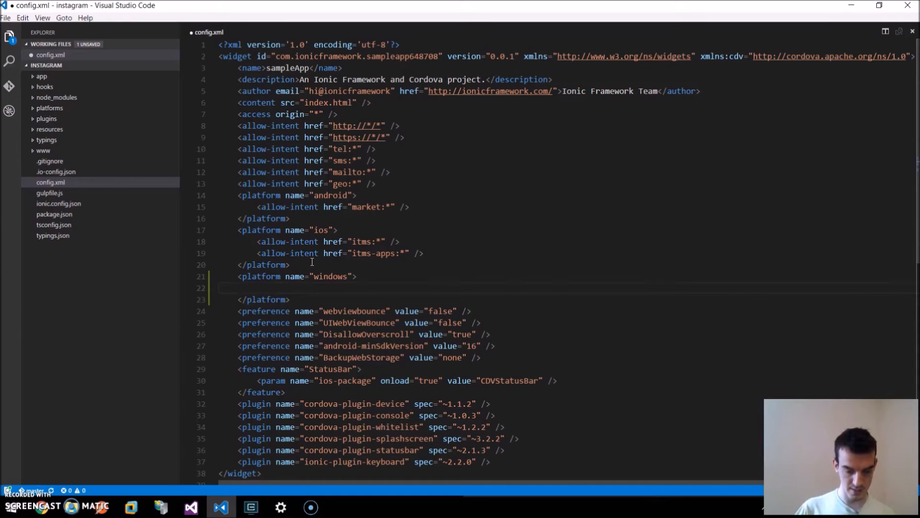
pyautogui.write('<preference name="windows-target-">')
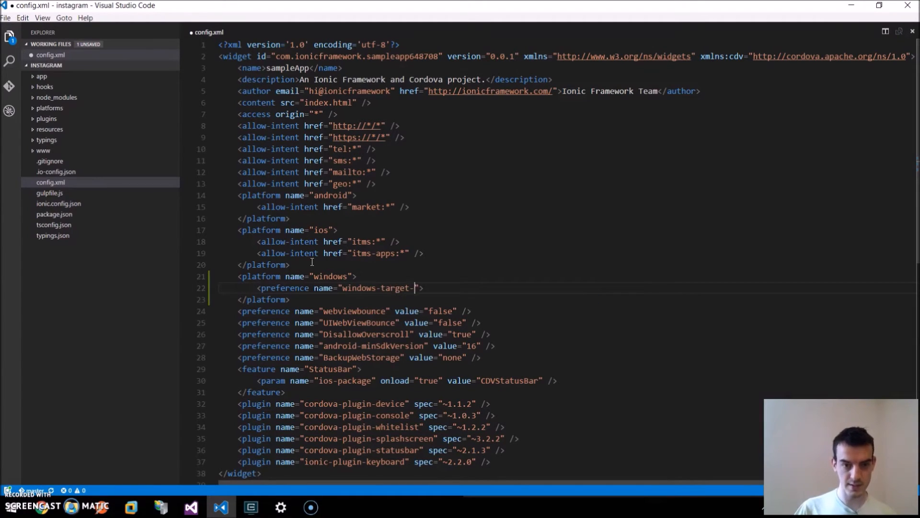
pyautogui.write('version')
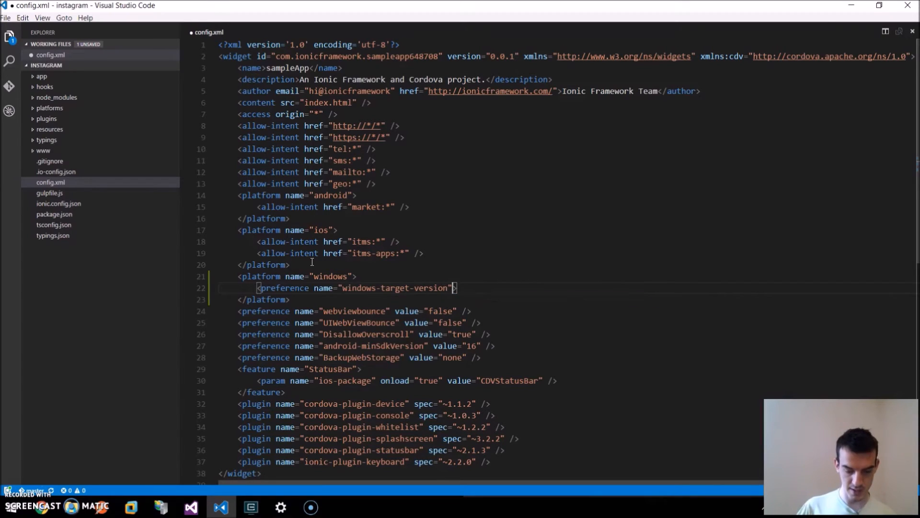
pyautogui.write('value=""')
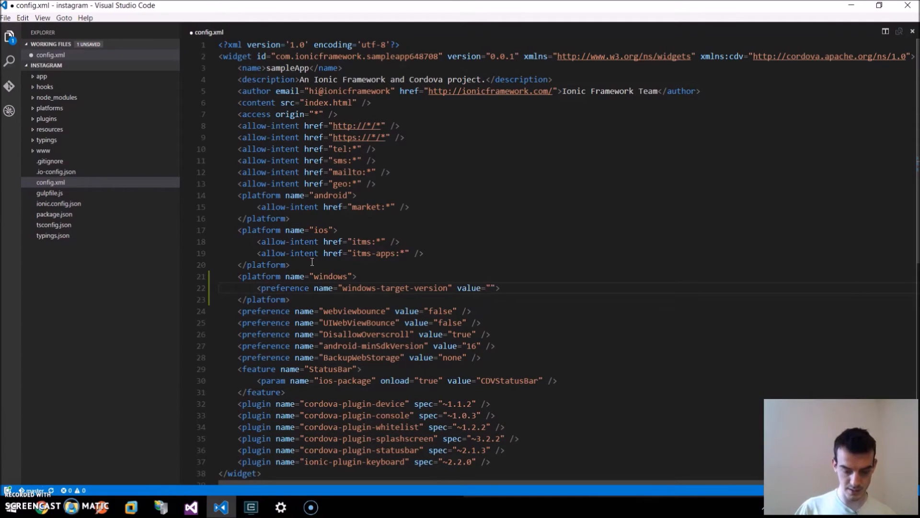
pyautogui.write('10.0')
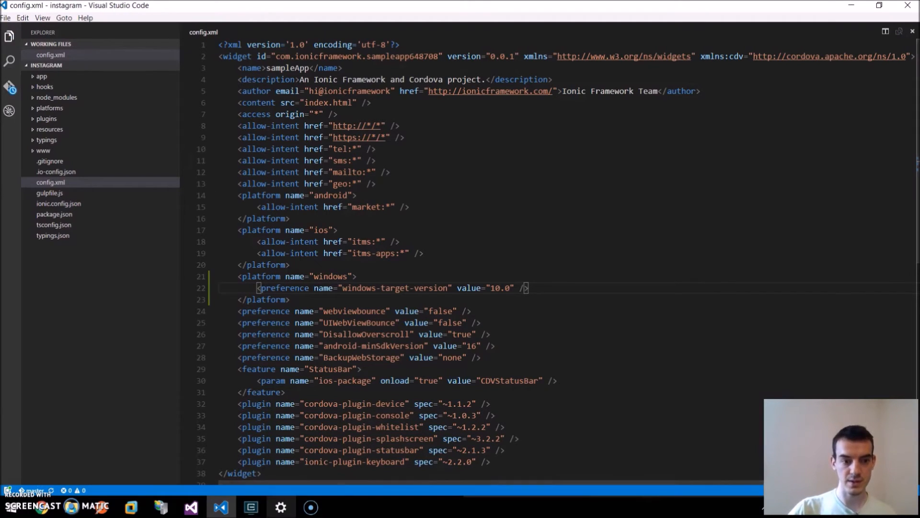
# Run `ionic build windows` in cmder to produce the debug appx, then switch to Visual Studio 2015.
pyautogui.click(251, 506)
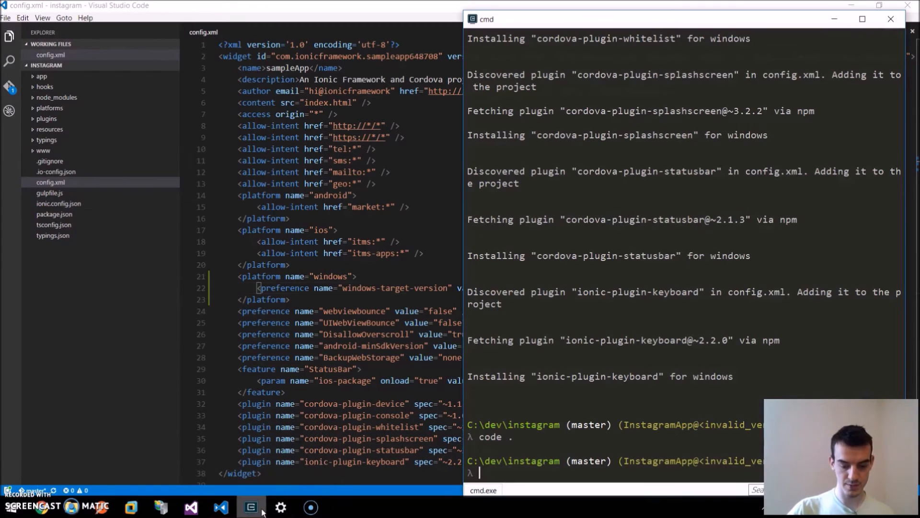
pyautogui.write('ionic build windows')
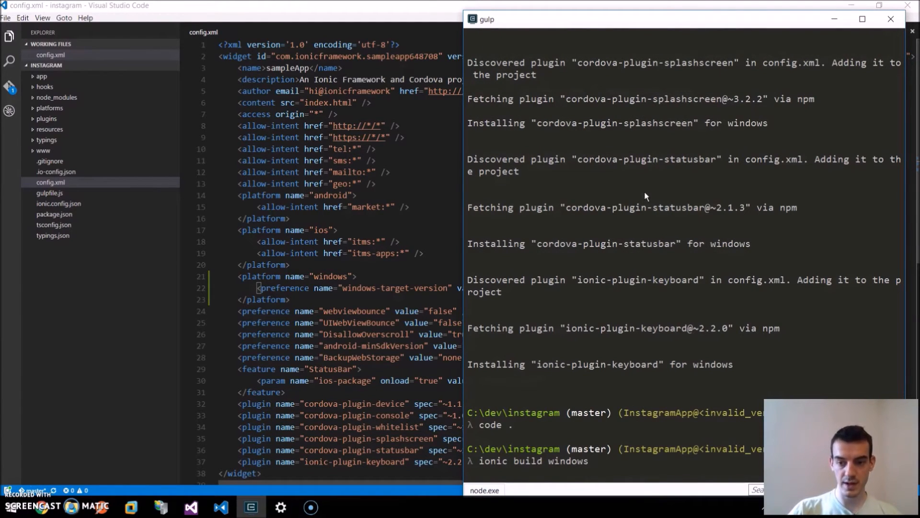
pyautogui.scroll(-3)
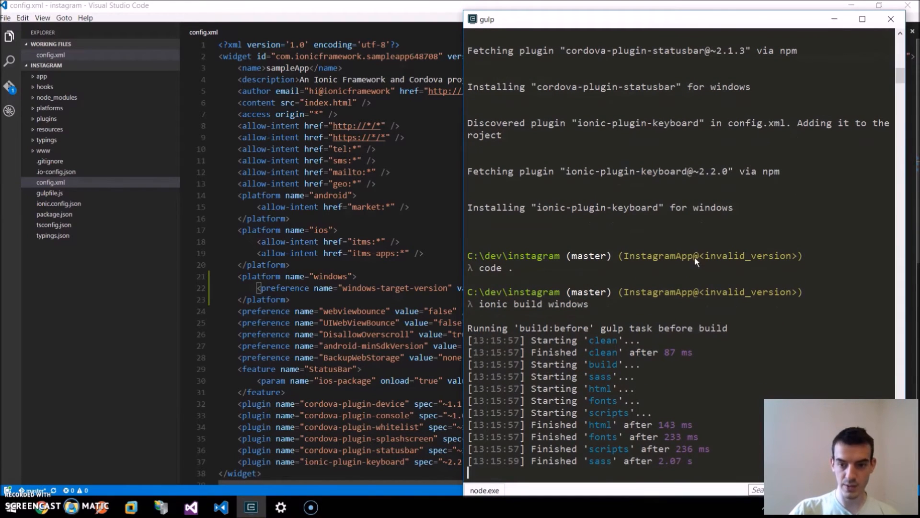
pyautogui.moveTo(726, 275)
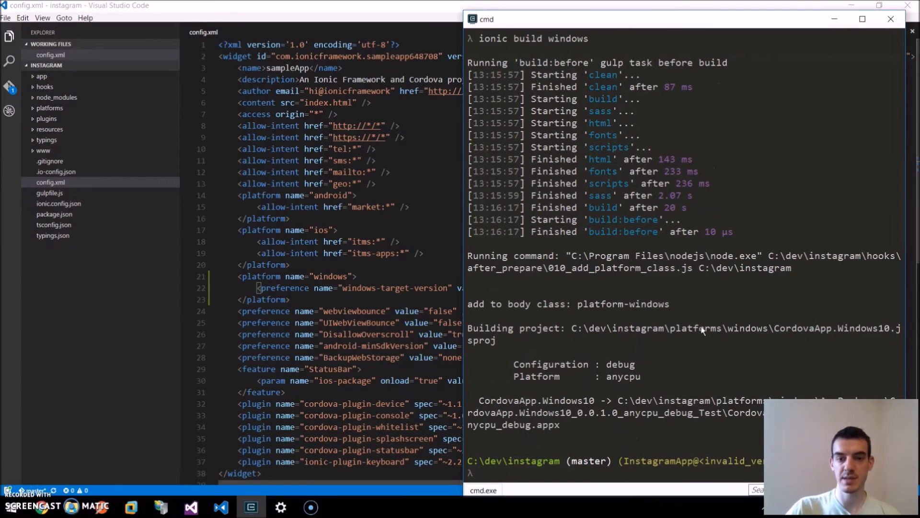
pyautogui.click(193, 507)
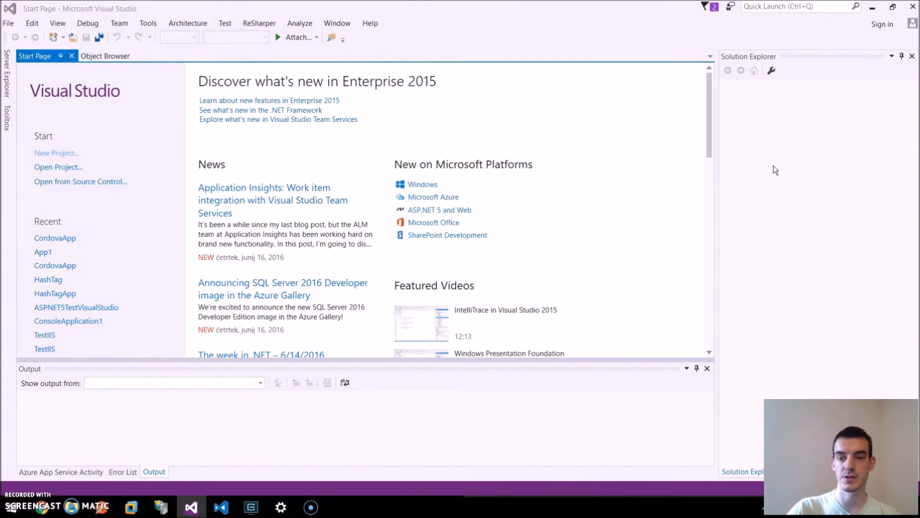
# In Open Project, browse into dev\instagram\platforms\windows.
pyautogui.click(57, 167)
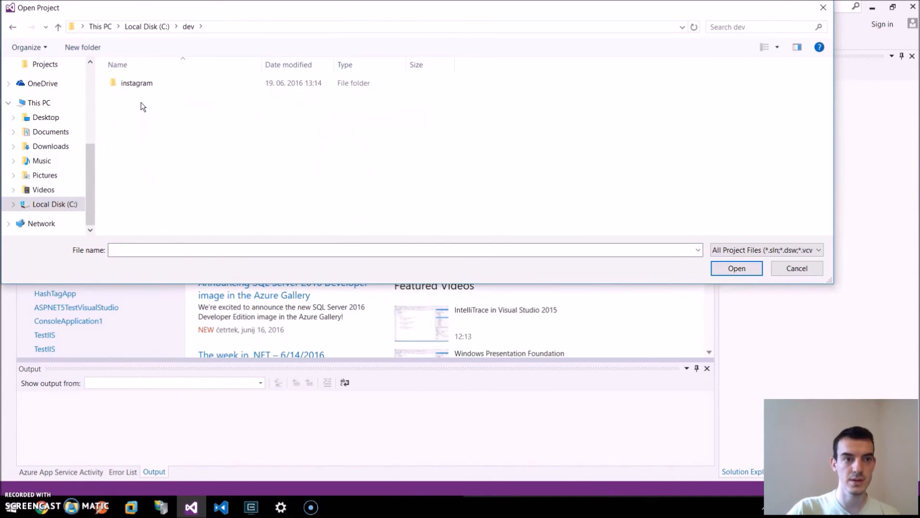
pyautogui.doubleClick(136, 82)
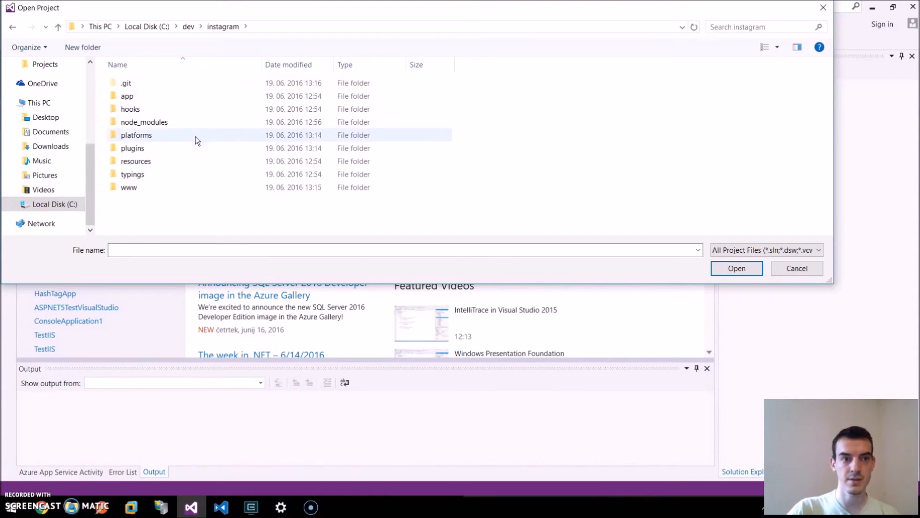
pyautogui.doubleClick(137, 135)
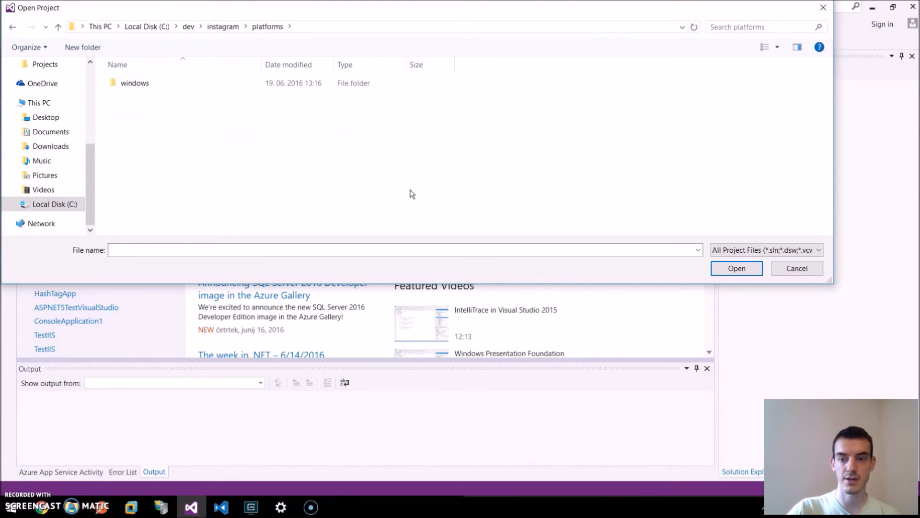
pyautogui.click(135, 82)
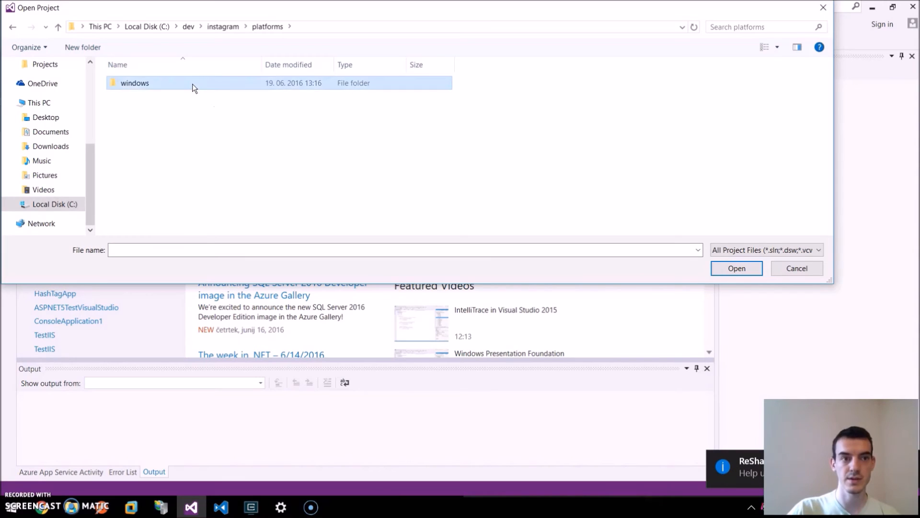
pyautogui.doubleClick(135, 82)
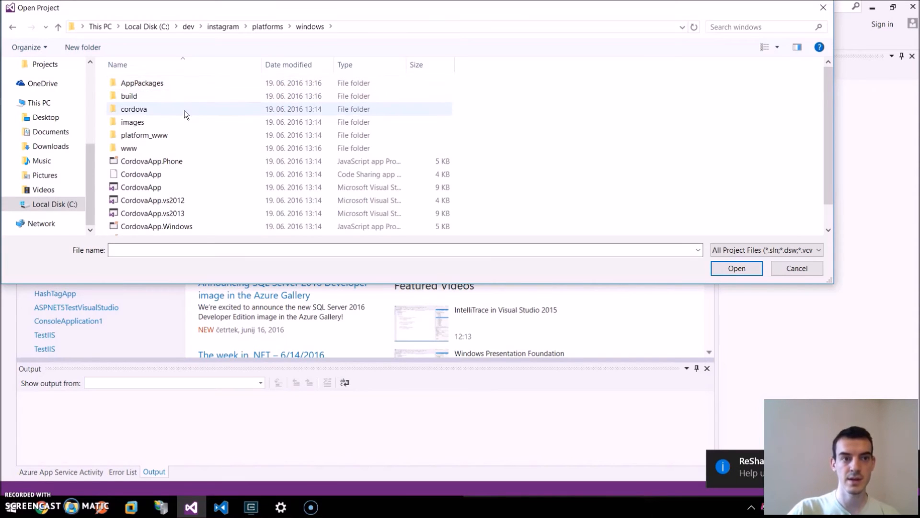
# Select the CordovaApp.sln solution file rather than the vs2012/vs2013 variants.
pyautogui.scroll(-3)
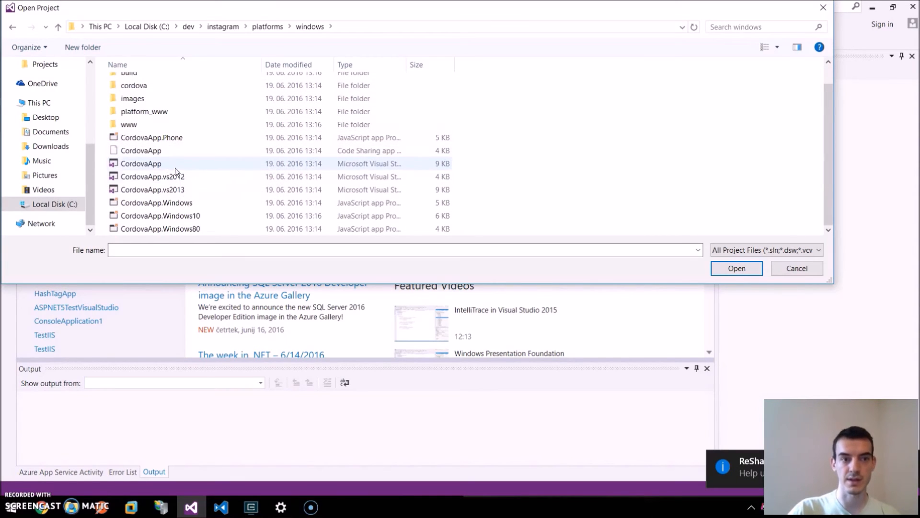
pyautogui.click(153, 177)
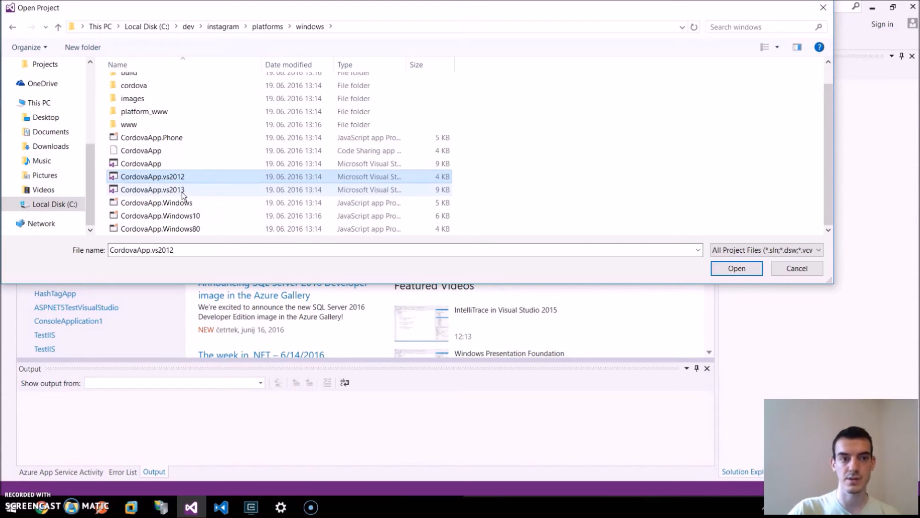
pyautogui.click(153, 188)
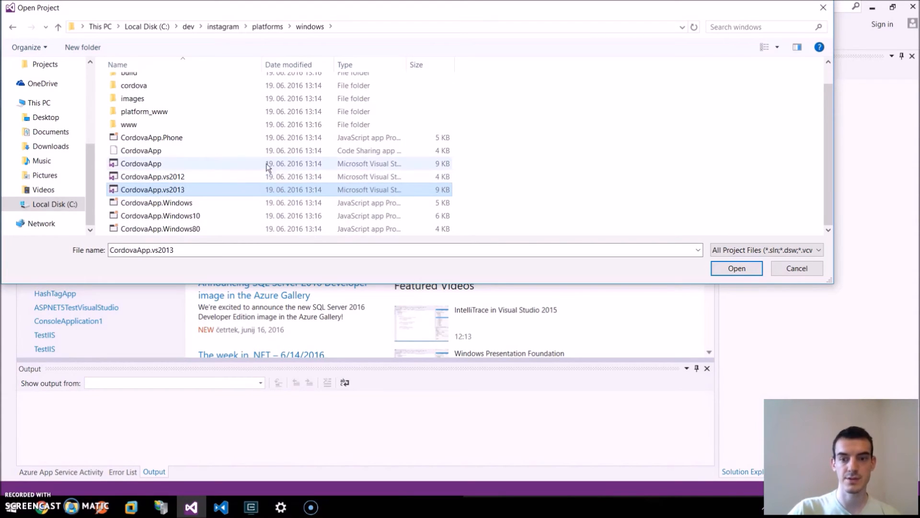
pyautogui.moveTo(182, 170)
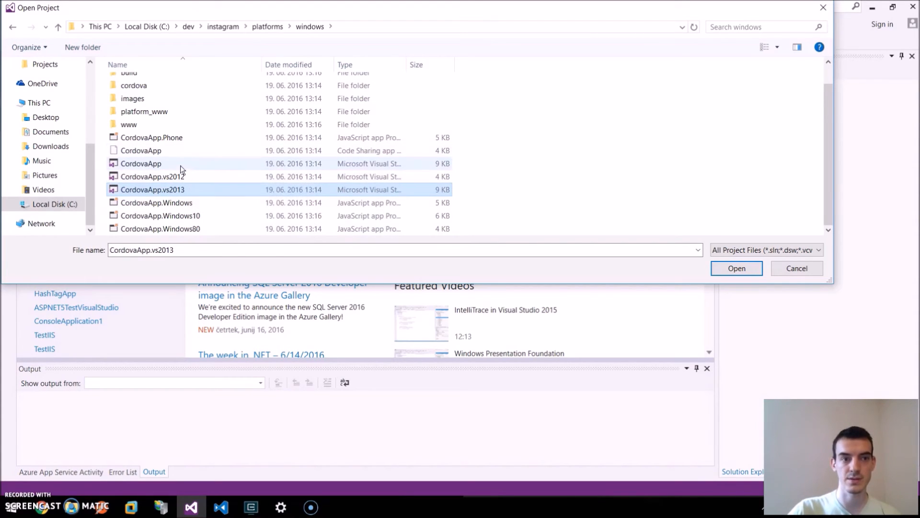
pyautogui.click(141, 163)
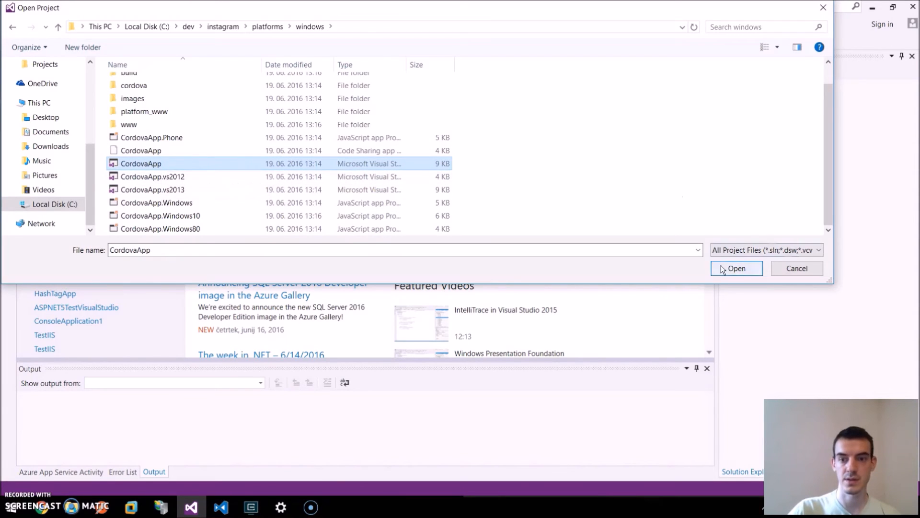
# Open the CordovaApp solution and set CordovaApp.Windows10 as the startup project.
pyautogui.click(736, 268)
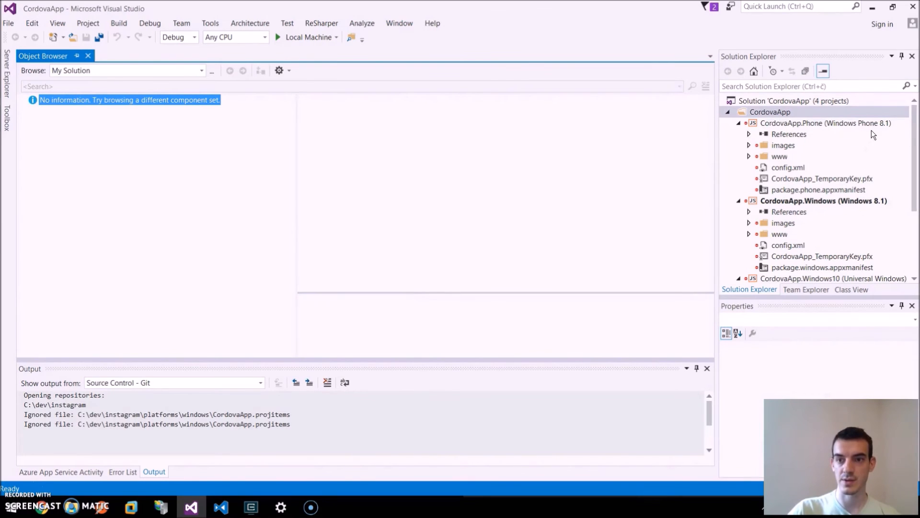
pyautogui.scroll(-3)
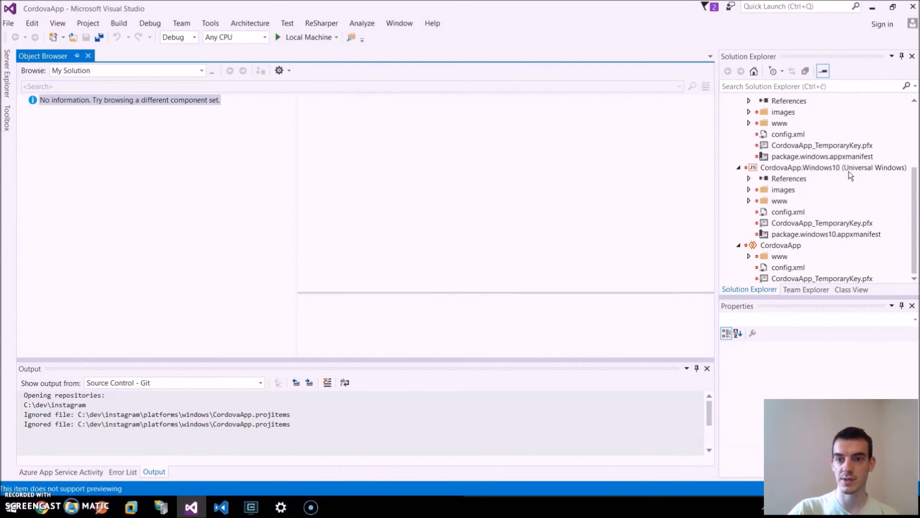
pyautogui.click(833, 167)
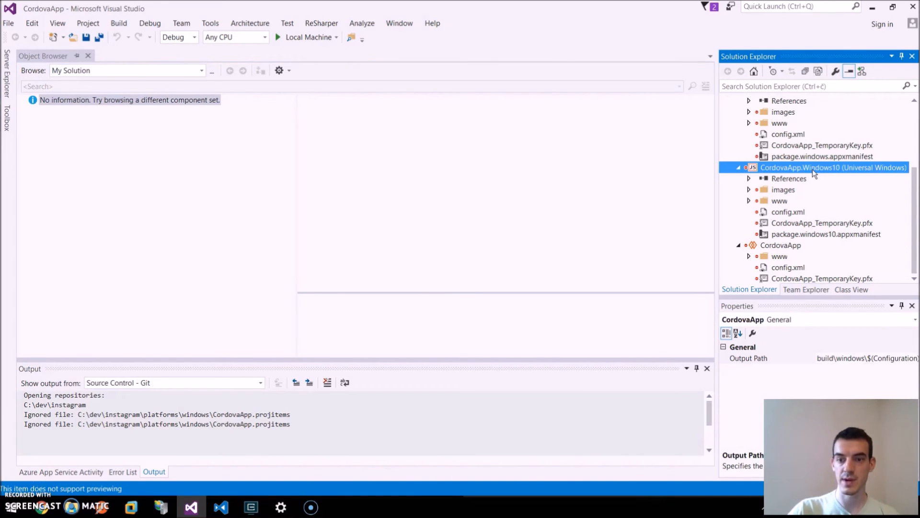
pyautogui.rightClick(821, 167)
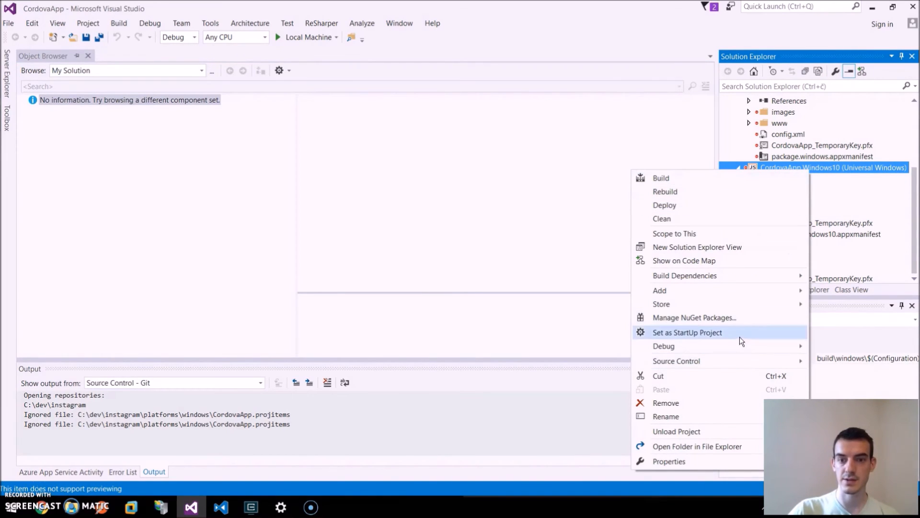
pyautogui.click(688, 332)
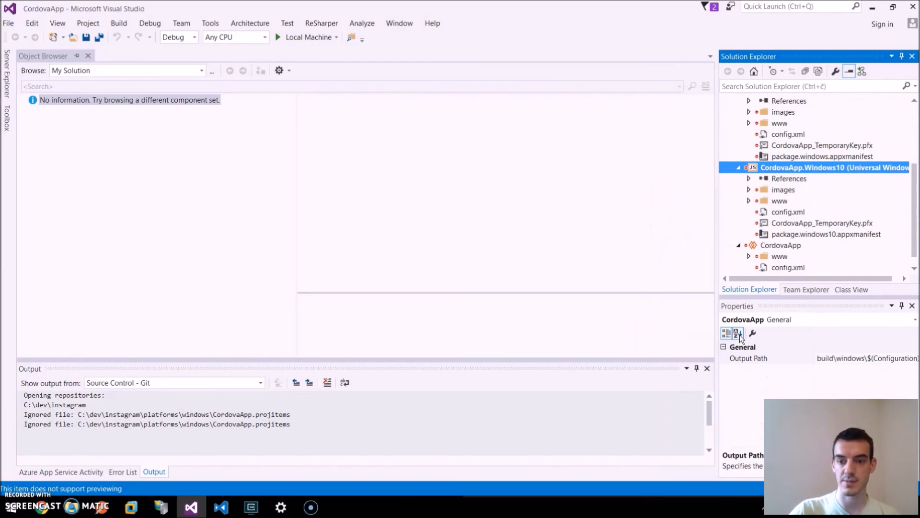
pyautogui.moveTo(753, 333)
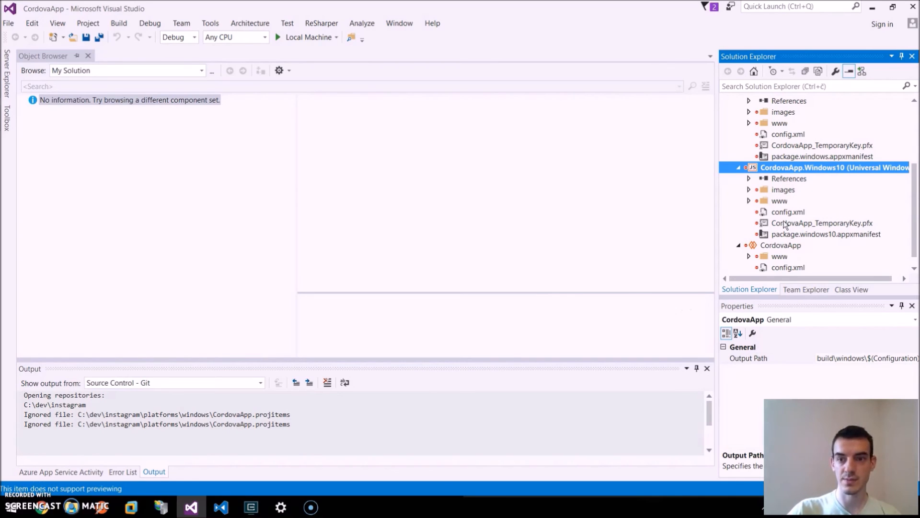
pyautogui.moveTo(707, 210)
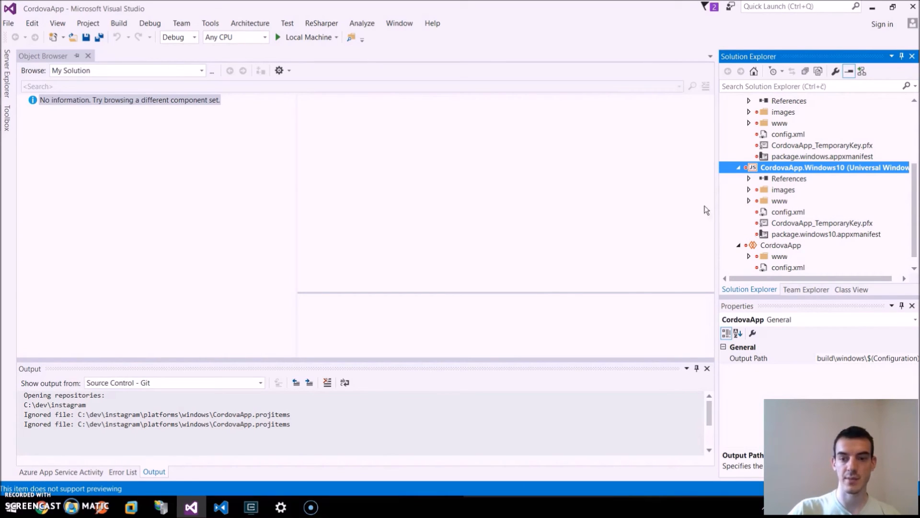
# Pick Mobile Emulator 10.0.10240.0 720p 5 inch 1GB as debug target and start the app.
pyautogui.click(308, 38)
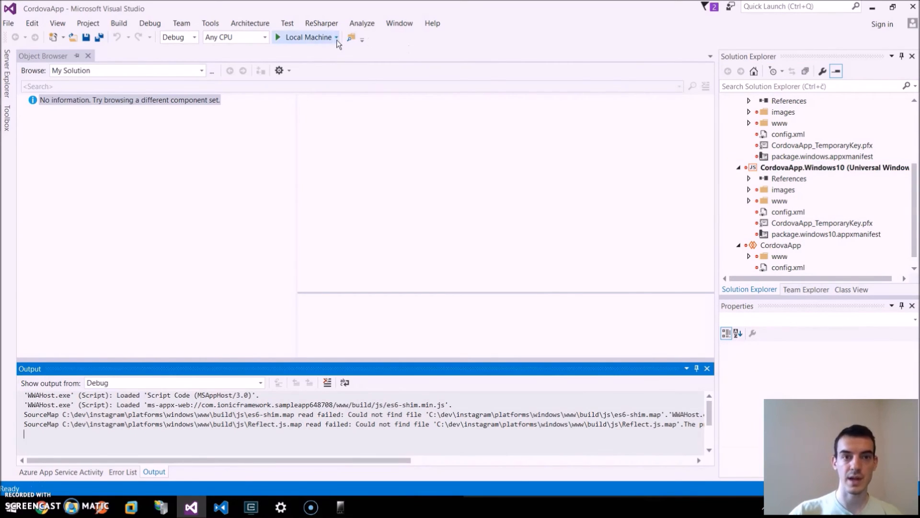
pyautogui.click(337, 38)
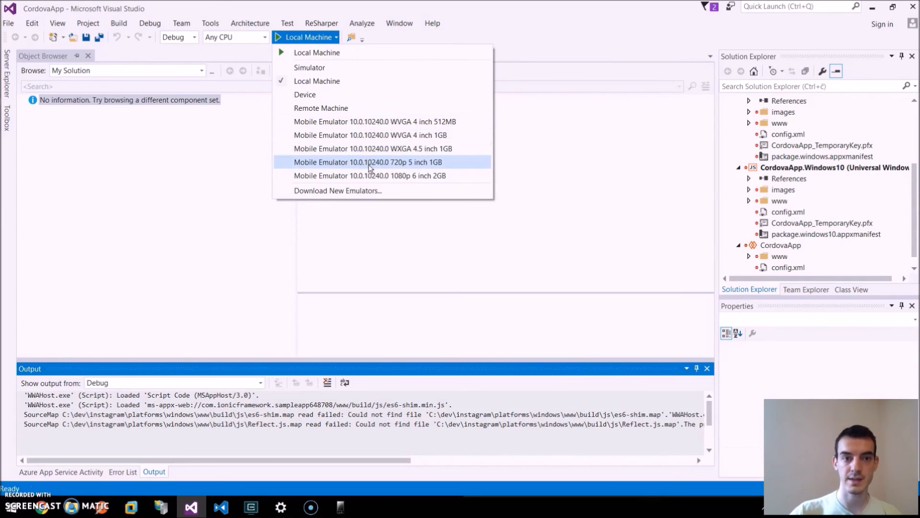
pyautogui.moveTo(368, 169)
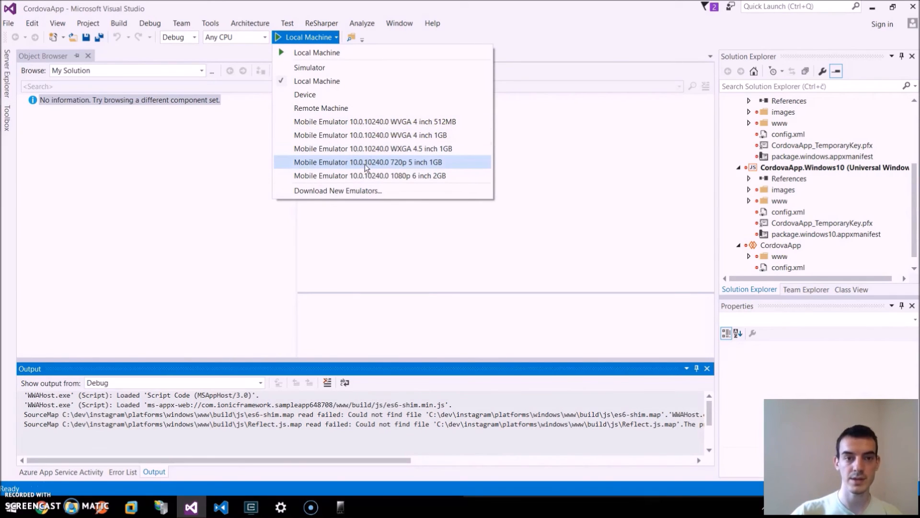
pyautogui.click(367, 162)
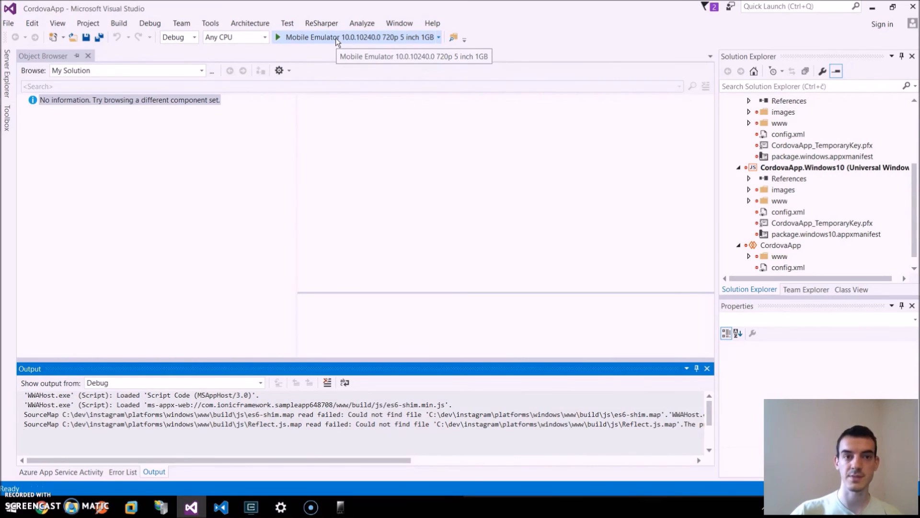
pyautogui.click(277, 37)
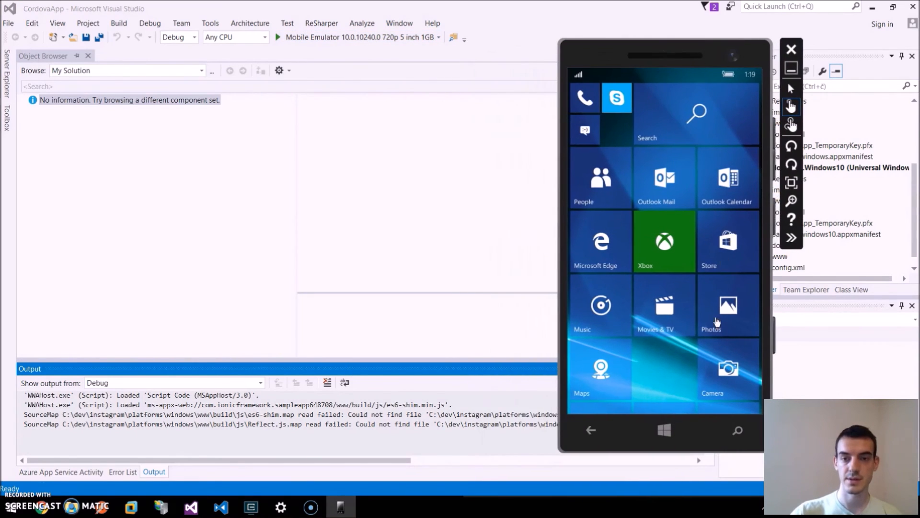
pyautogui.moveTo(394, 106)
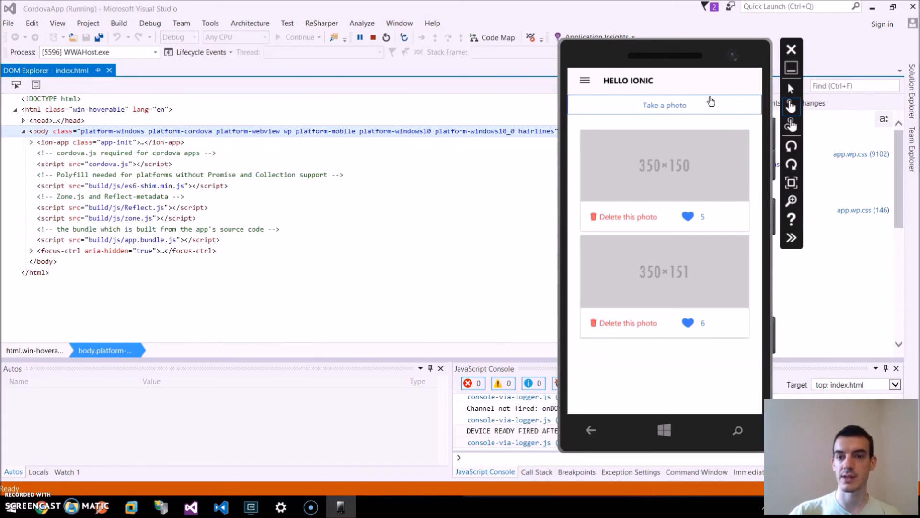
pyautogui.moveTo(753, 236)
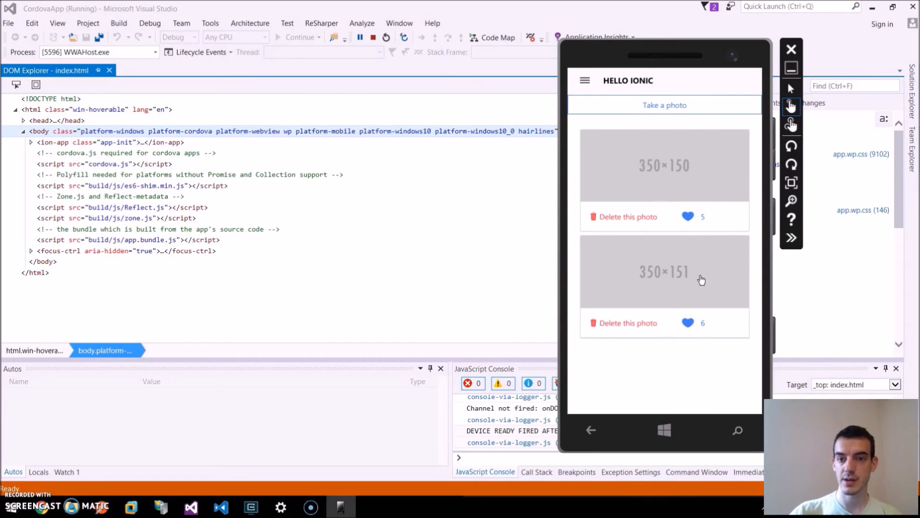
# In the running Instagram app, like the first photo and delete it.
pyautogui.click(689, 216)
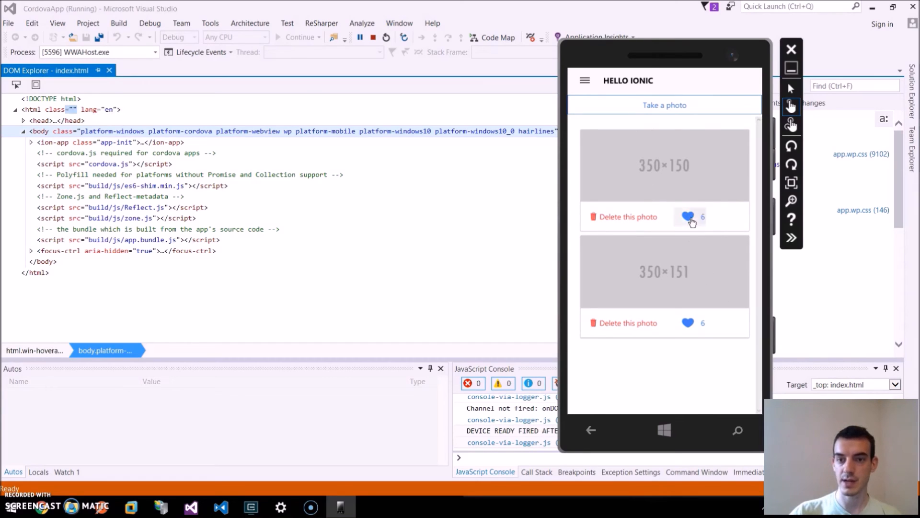
pyautogui.click(688, 218)
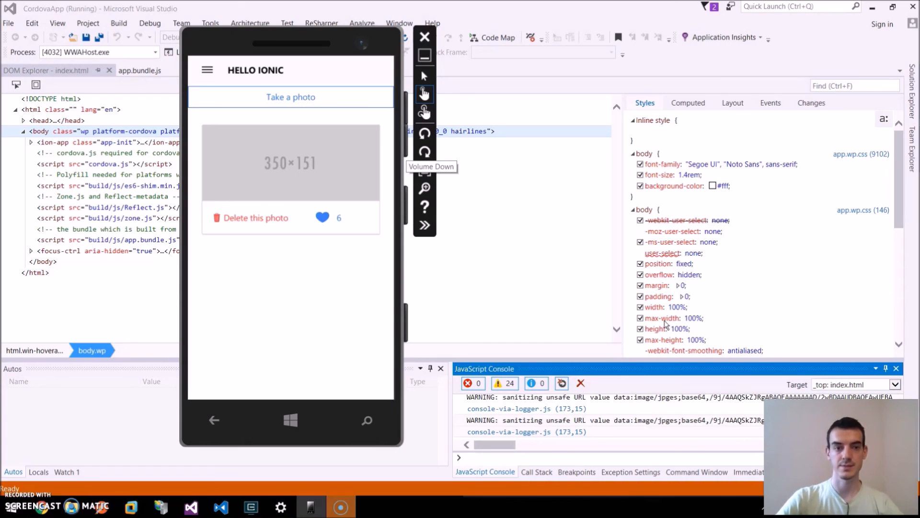
pyautogui.moveTo(666, 281)
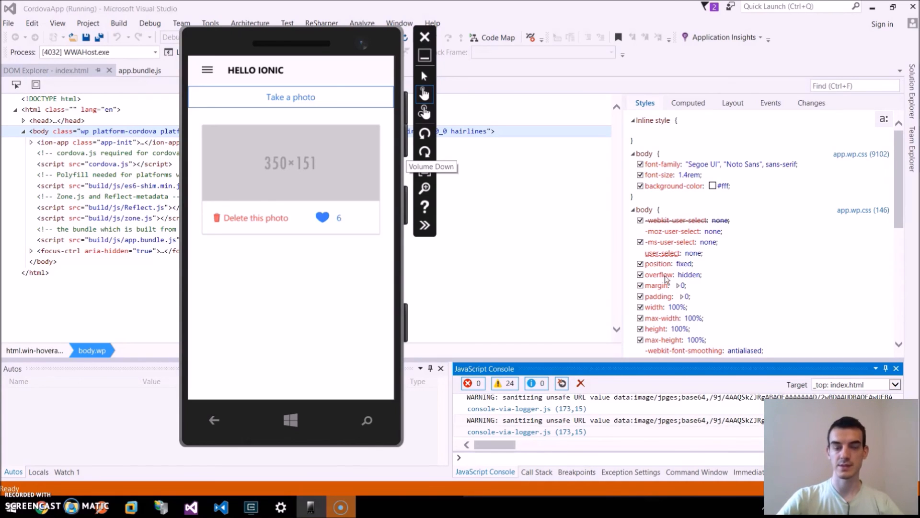